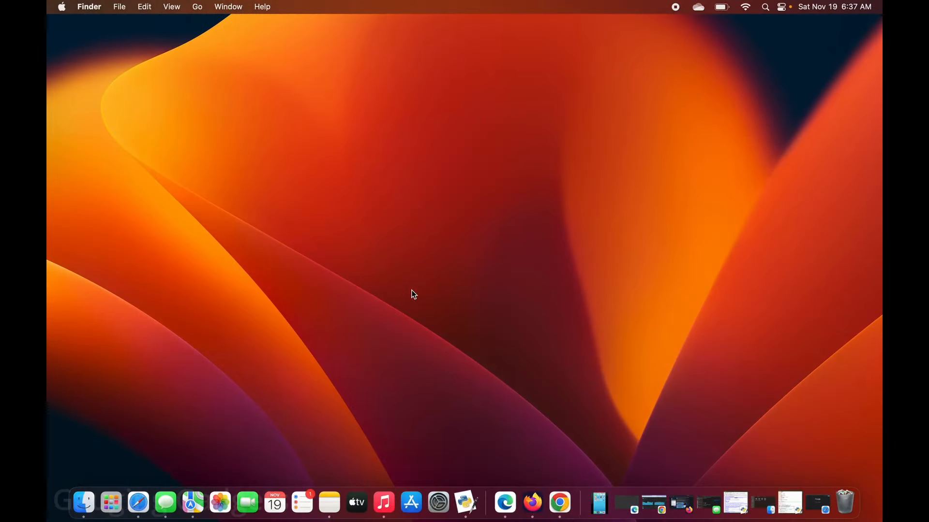
pyautogui.moveTo(350, 303)
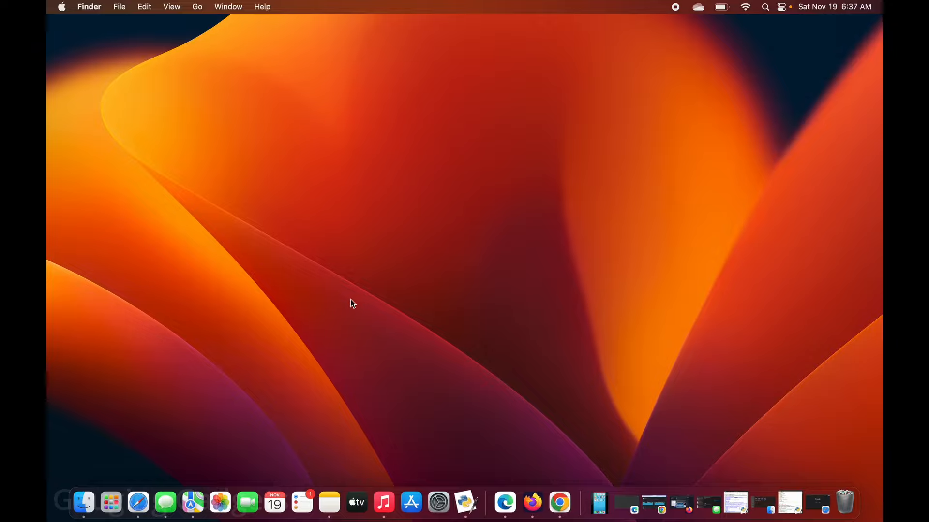
pyautogui.moveTo(174, 455)
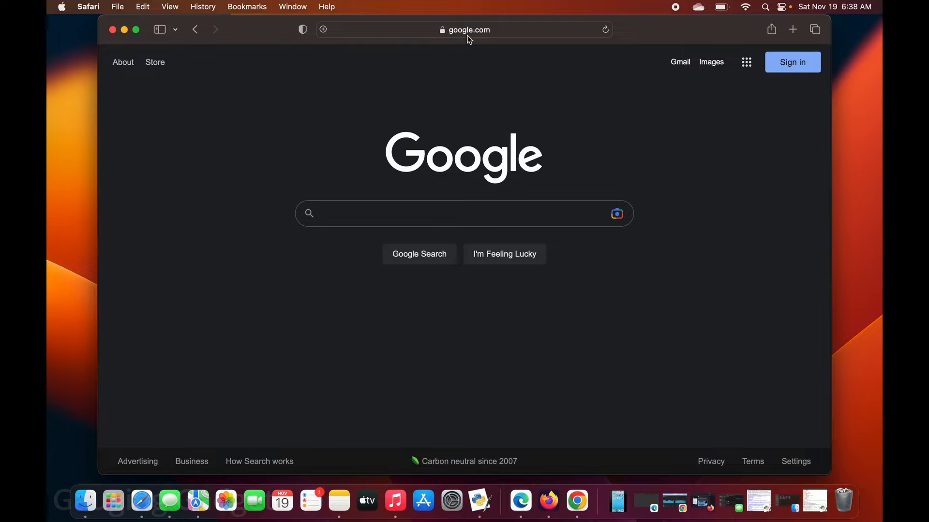
# - Go to thesims4.com and show the platforms offered for the free download
pyautogui.write('thesims4.com')
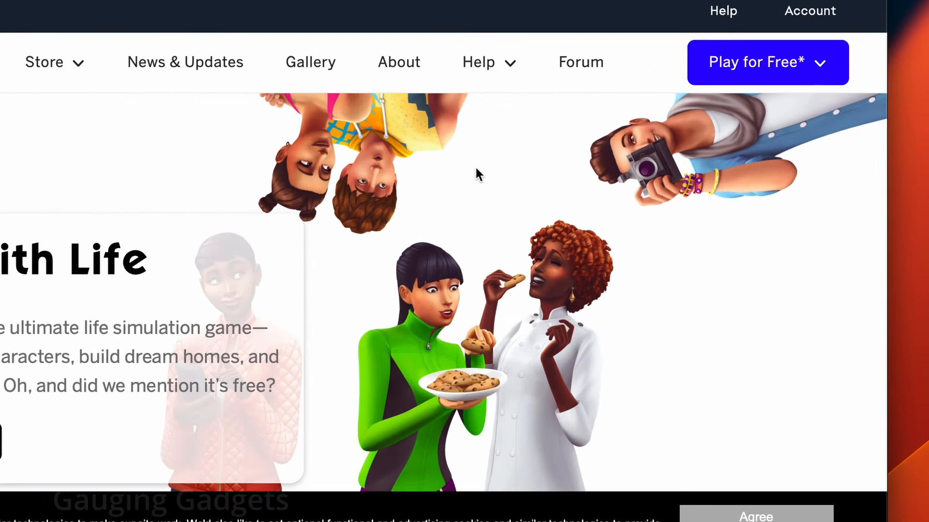
pyautogui.click(766, 63)
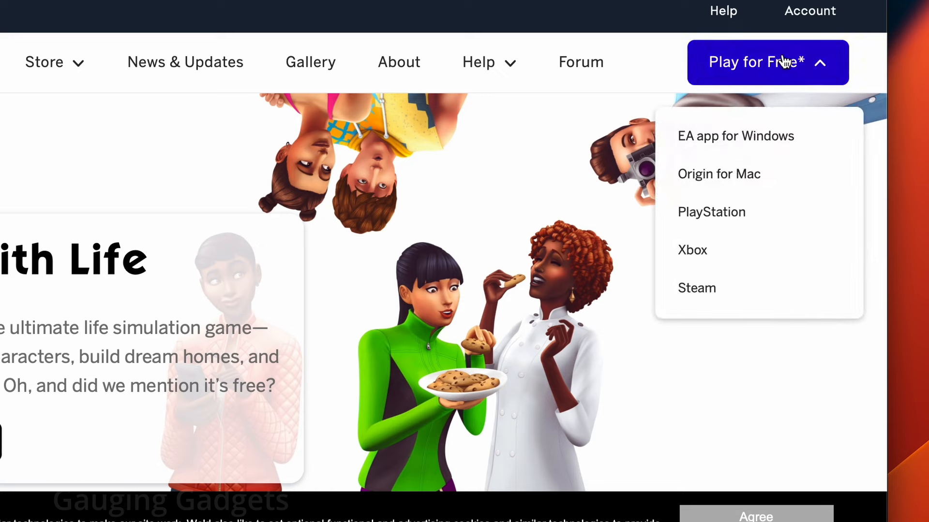
pyautogui.moveTo(752, 175)
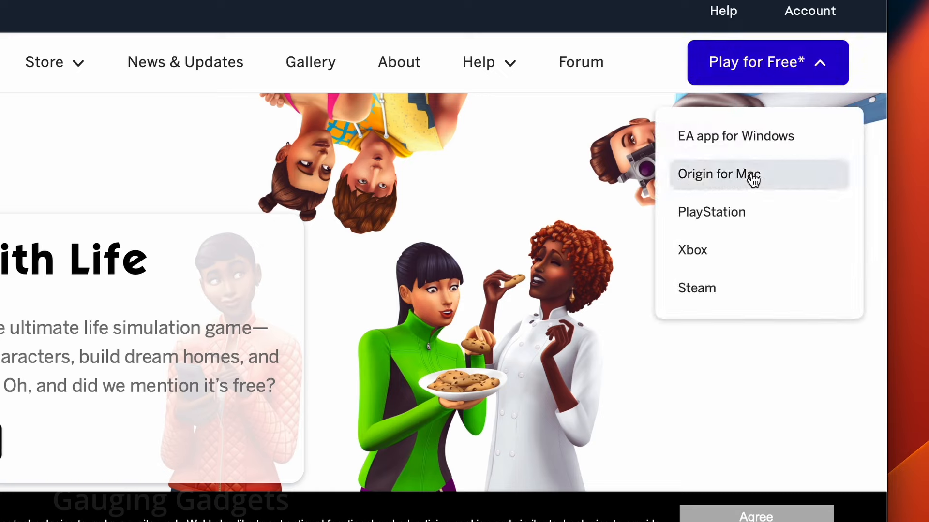
pyautogui.moveTo(710, 180)
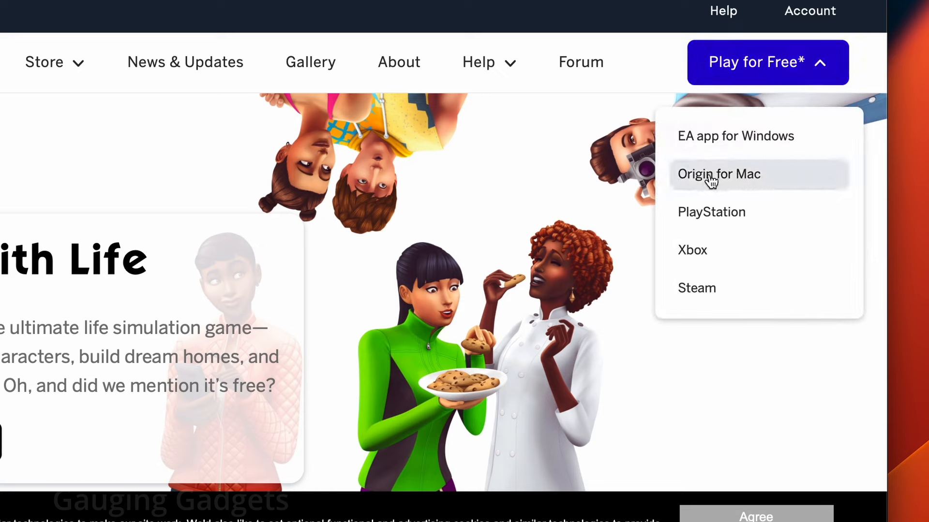
pyautogui.moveTo(692, 250)
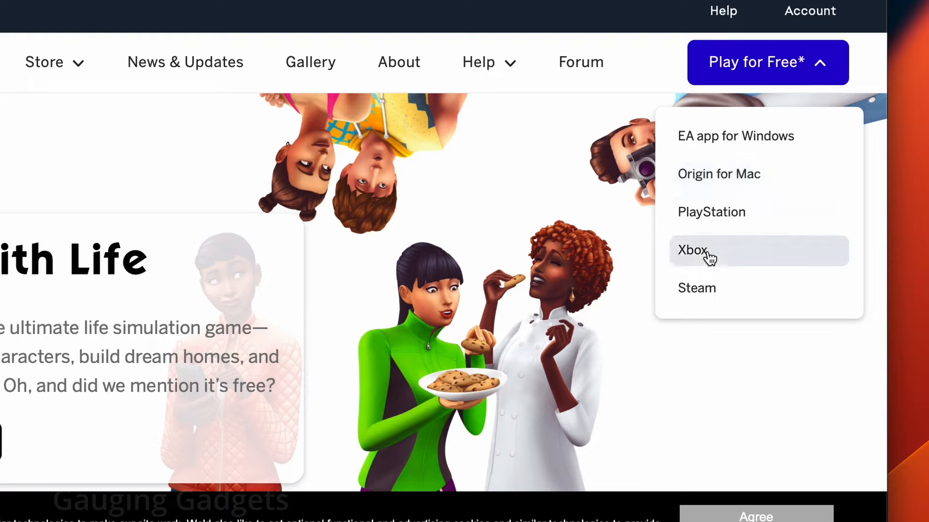
pyautogui.moveTo(699, 163)
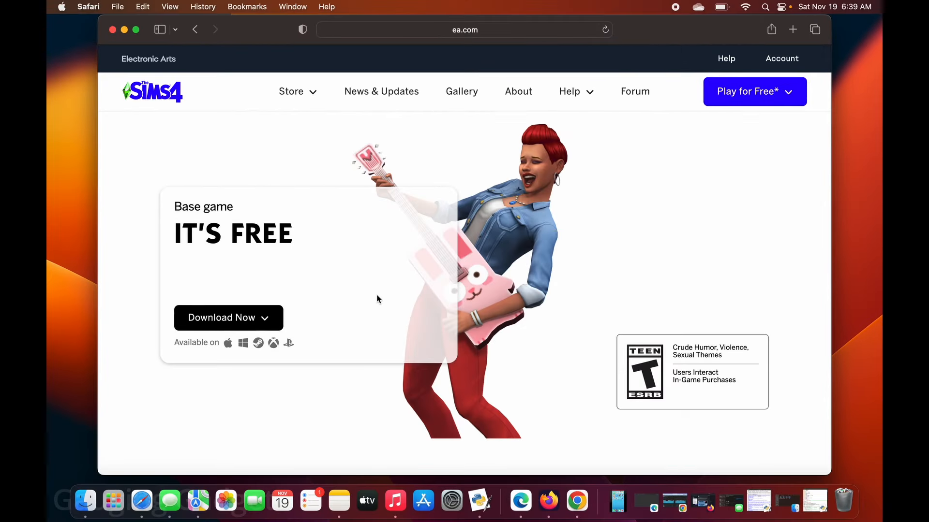
# - Start the Origin for Mac download, allowing downloads from ea.com
pyautogui.click(228, 318)
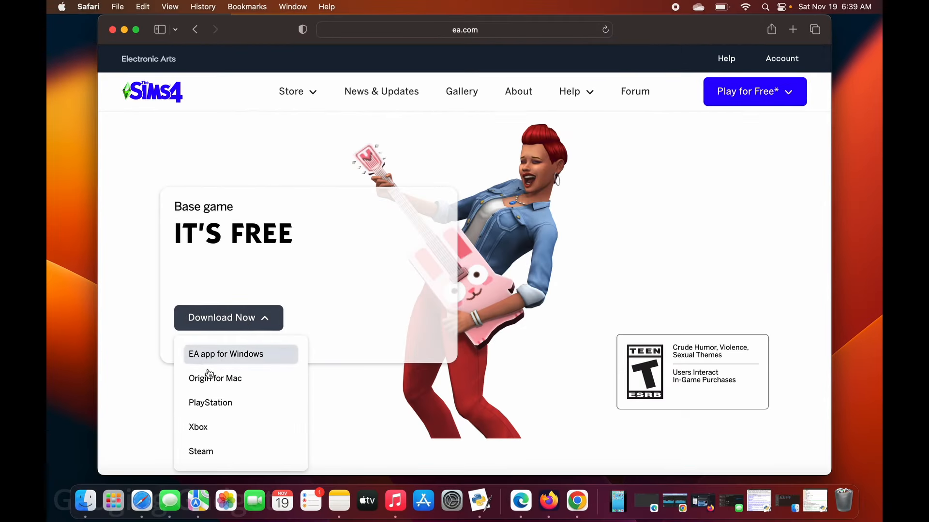
pyautogui.moveTo(214, 379)
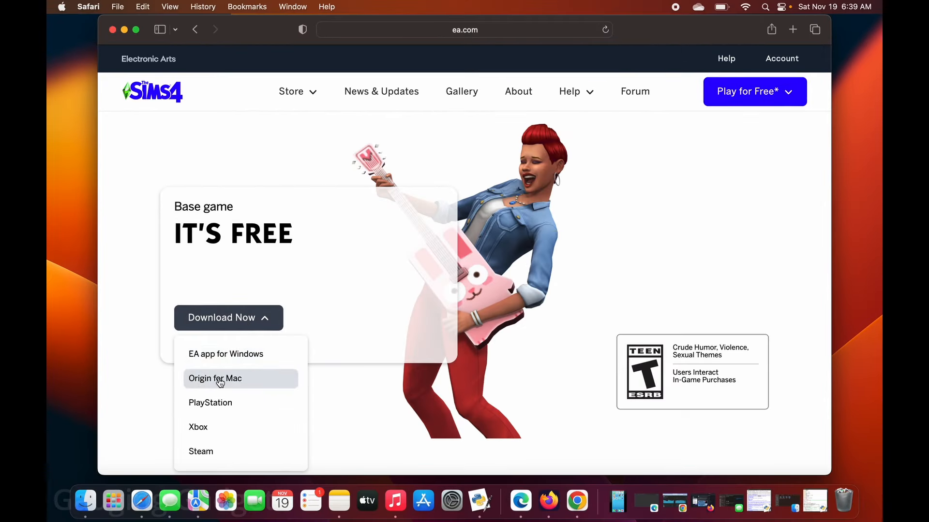
pyautogui.click(215, 378)
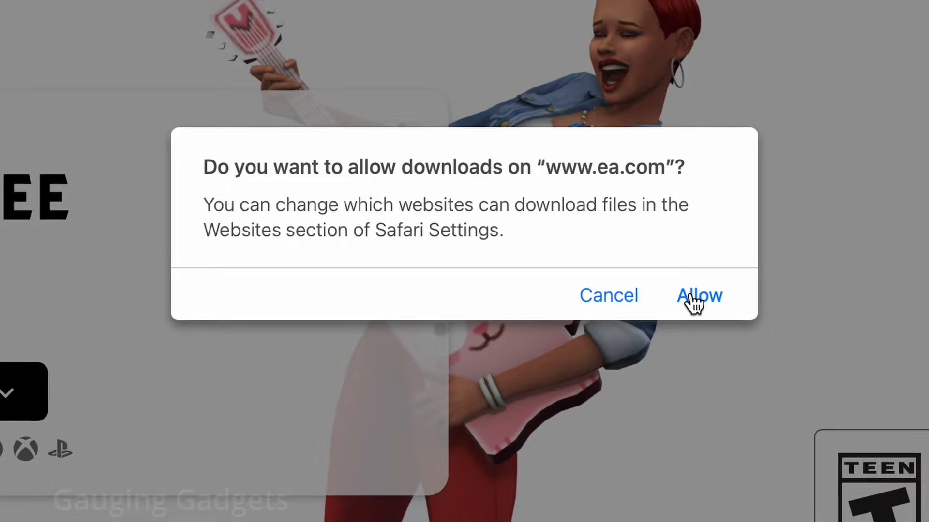
pyautogui.click(699, 296)
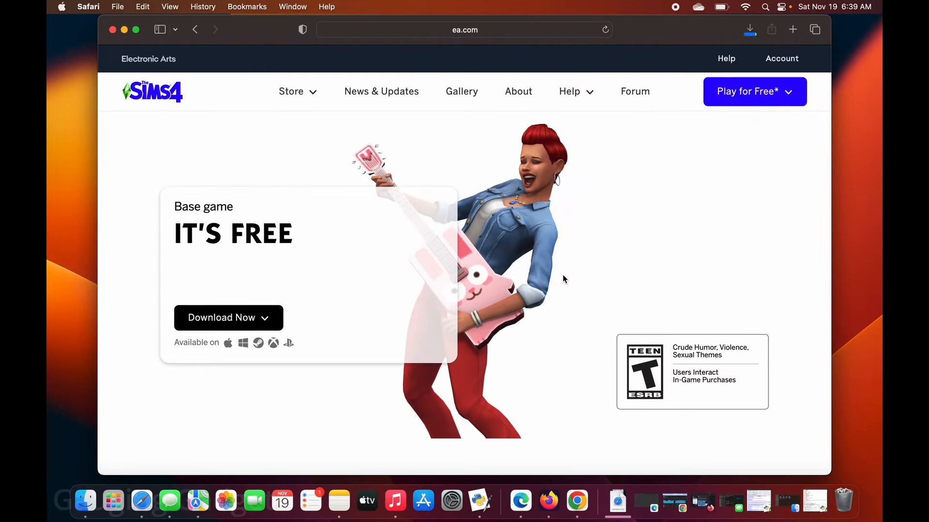
pyautogui.moveTo(617, 501)
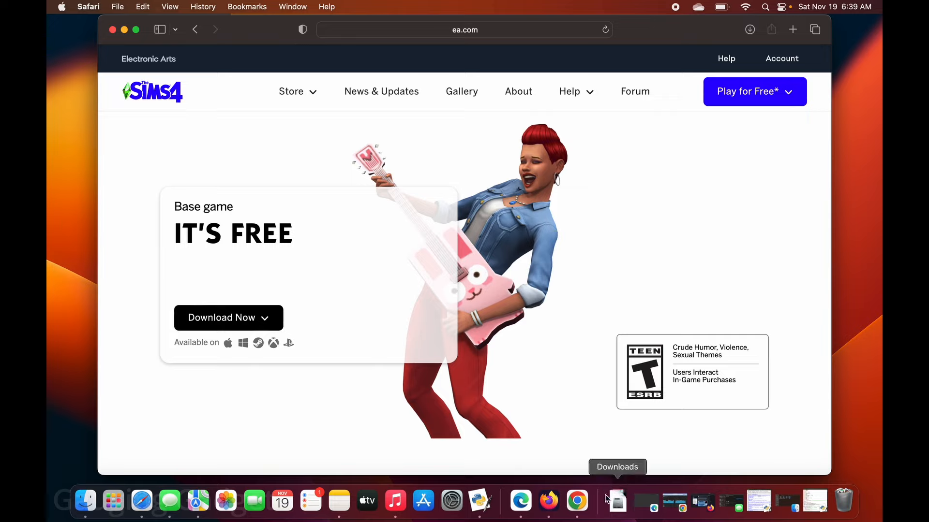
pyautogui.moveTo(619, 499)
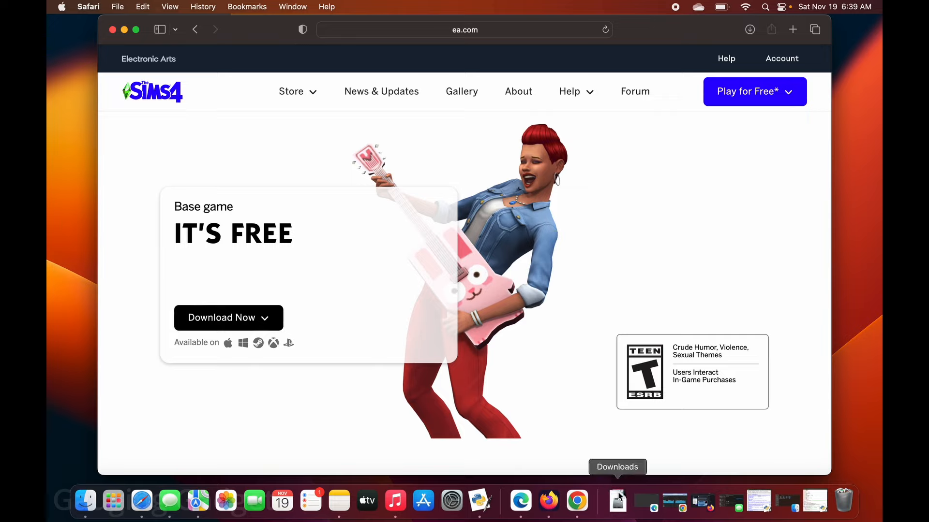
# - Show the recent downloads in the Dock's Downloads stack to reach Origin.dmg
pyautogui.click(617, 501)
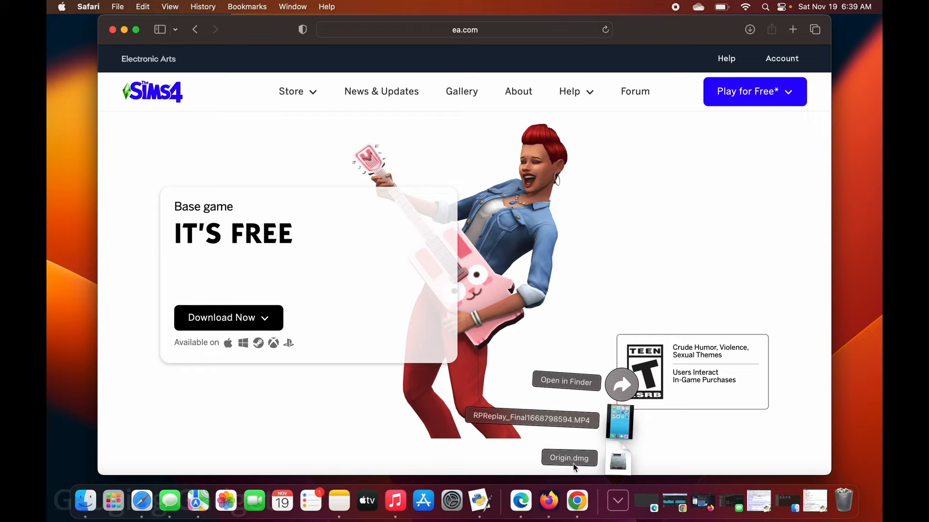
pyautogui.moveTo(620, 467)
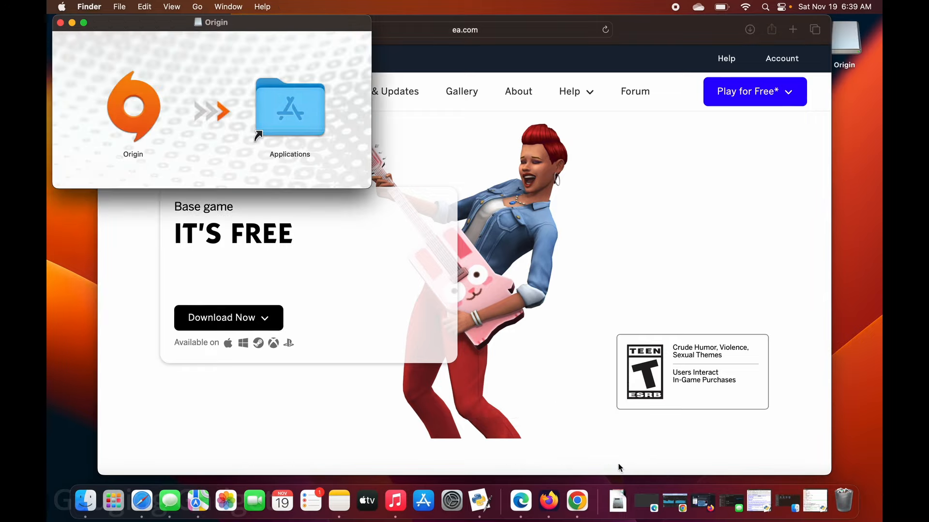
# - Move the Origin disk image window into clearer view
pyautogui.moveTo(215, 22); pyautogui.dragTo(345, 120)
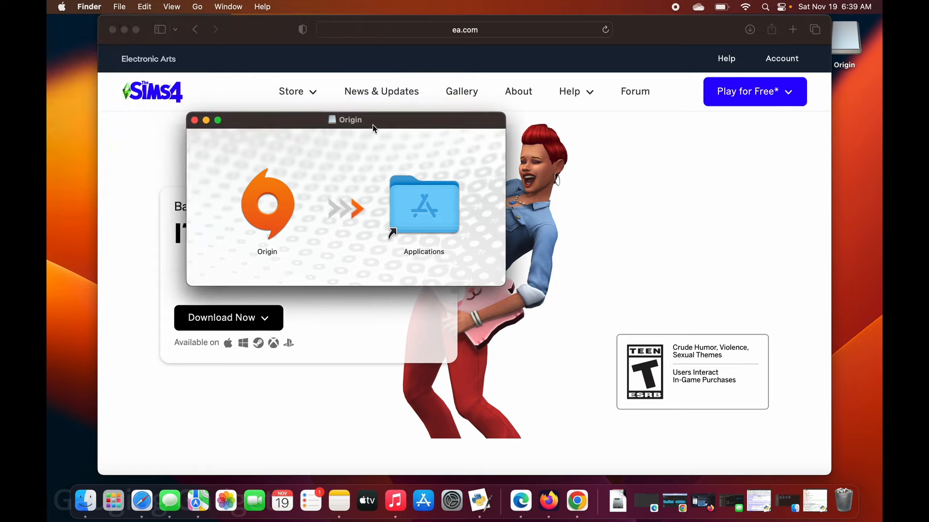
pyautogui.moveTo(272, 208)
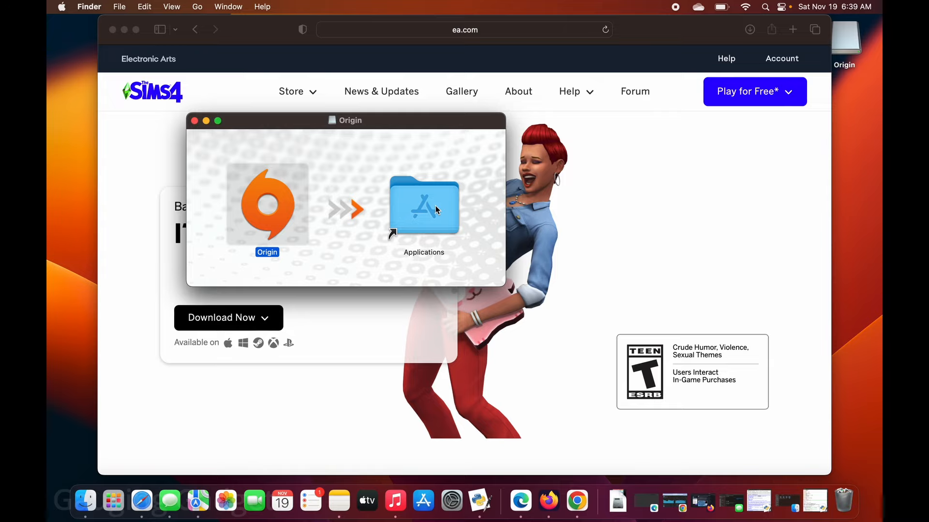
pyautogui.moveTo(400, 271)
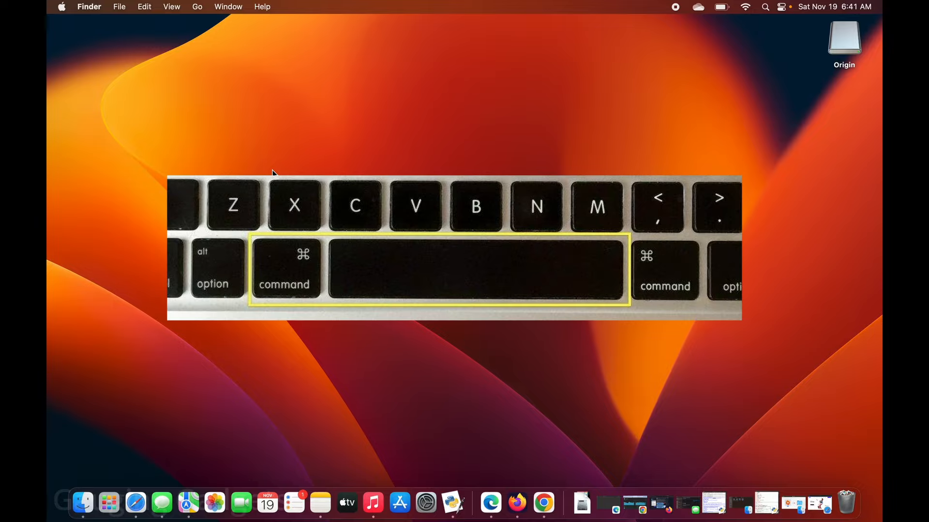
# - Launch Origin by searching 'origin' in Spotlight
pyautogui.press('cmd+space')
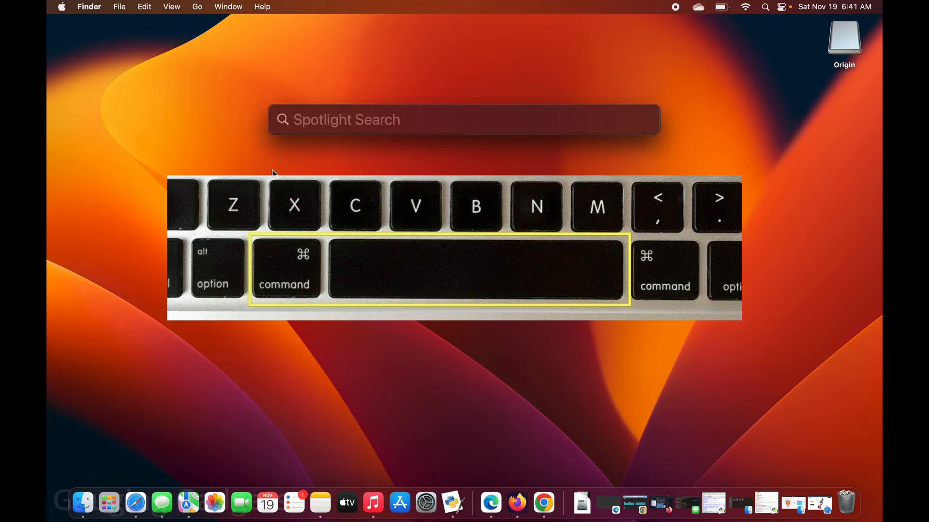
pyautogui.write('origin')
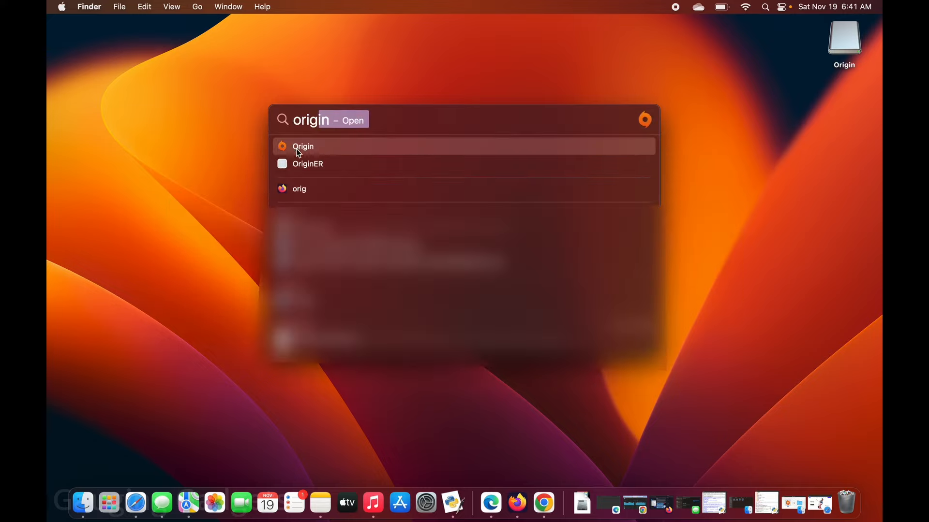
pyautogui.click(303, 146)
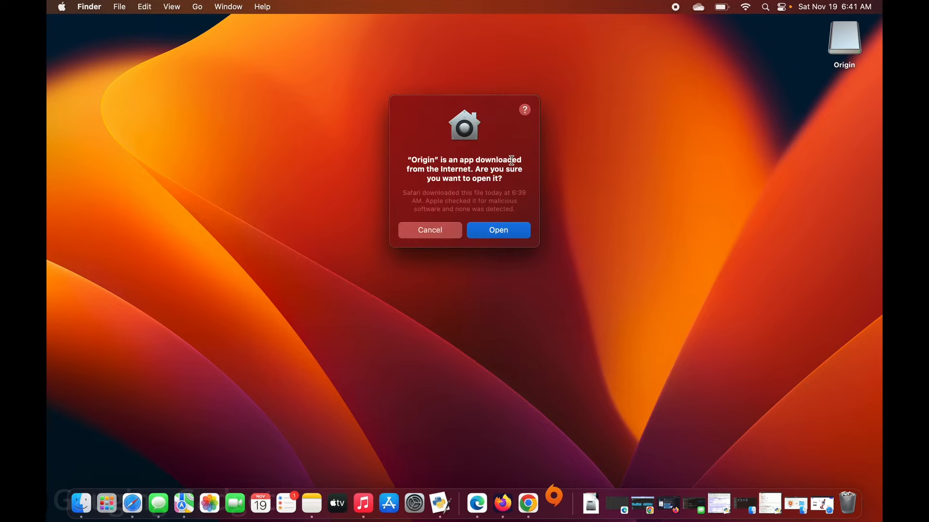
pyautogui.moveTo(462, 161)
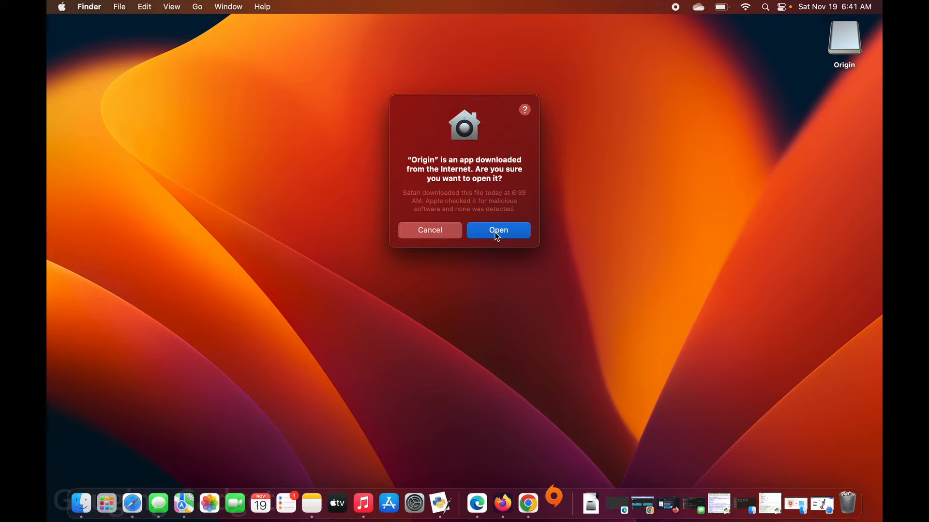
# - Confirm opening the internet-downloaded Origin app
pyautogui.click(498, 230)
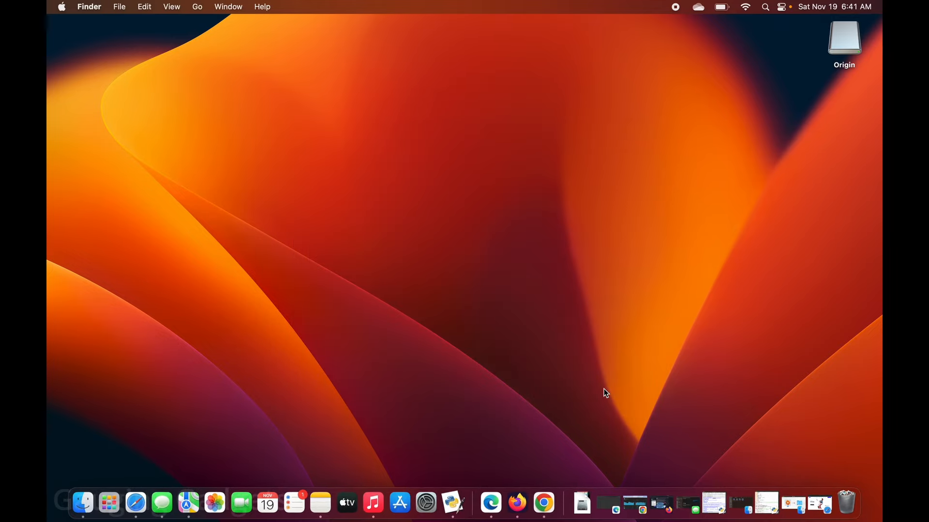
# - Turn off hardware-spec sharing and opening at login, keeping automatic updates, and confirm
pyautogui.doubleClick(844, 35)
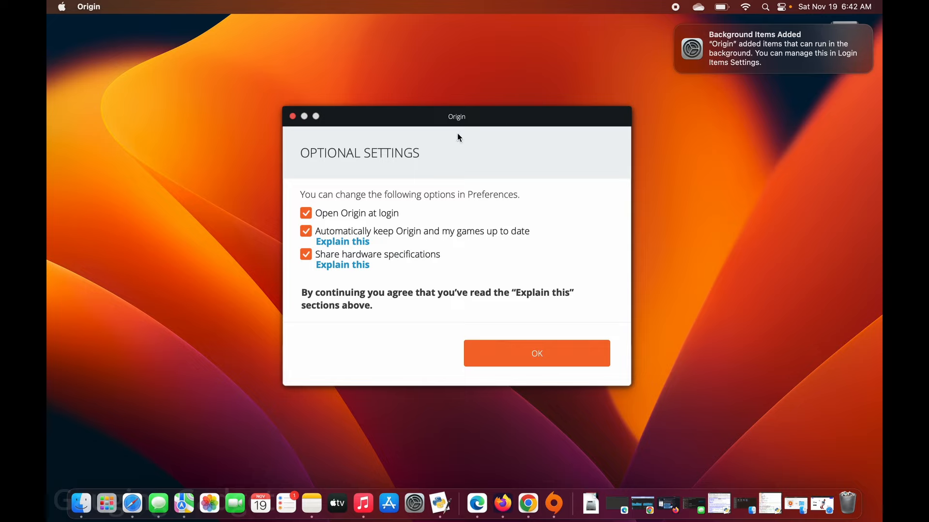
pyautogui.moveTo(348, 237)
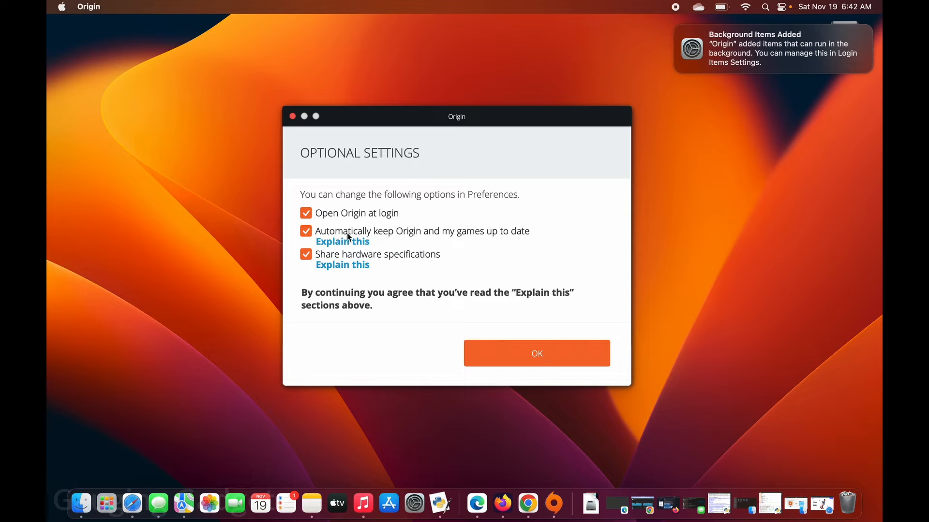
pyautogui.click(306, 254)
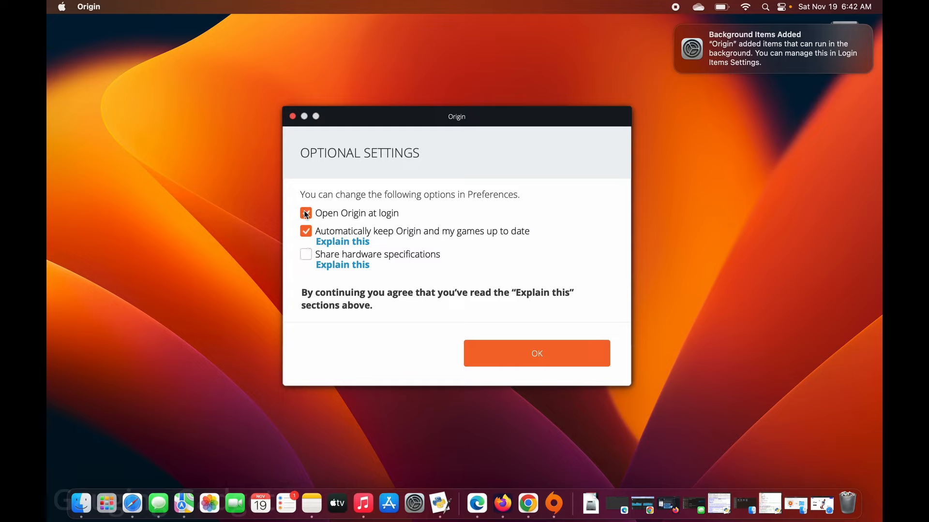
pyautogui.click(305, 214)
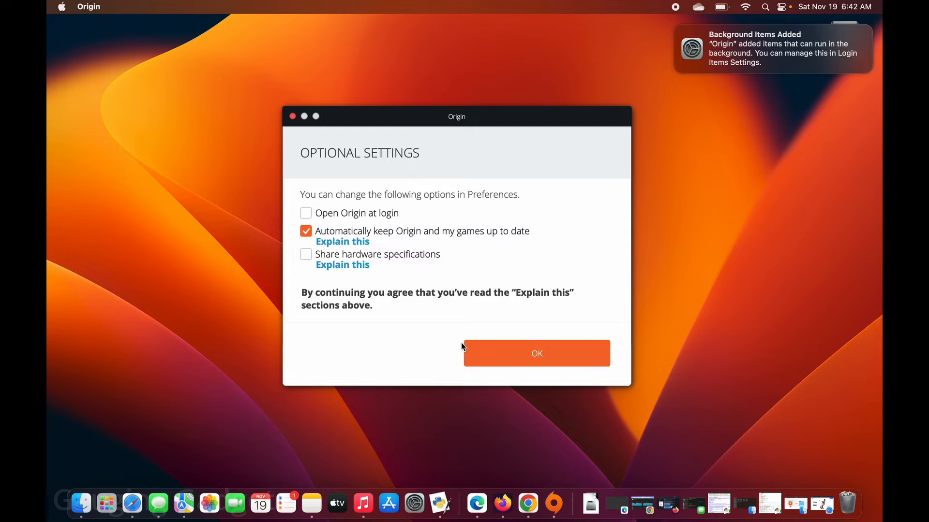
pyautogui.click(536, 353)
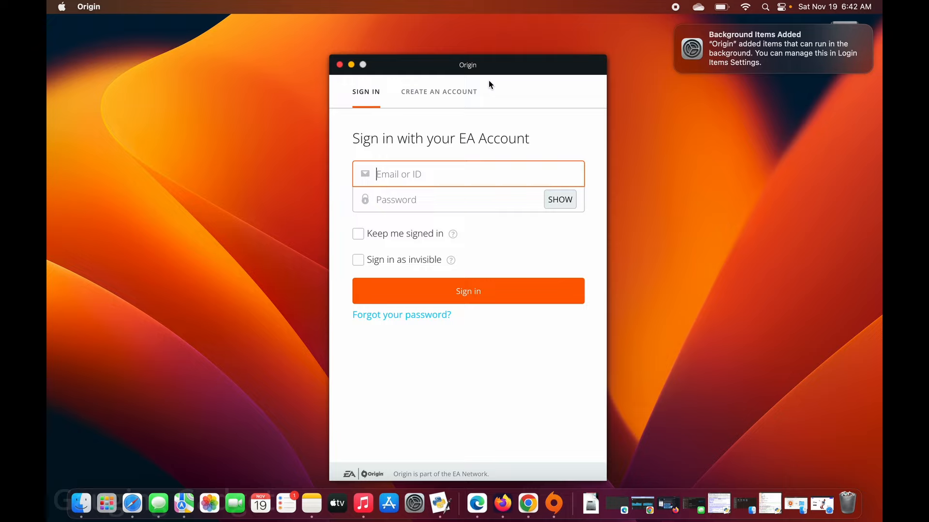
pyautogui.moveTo(438, 158)
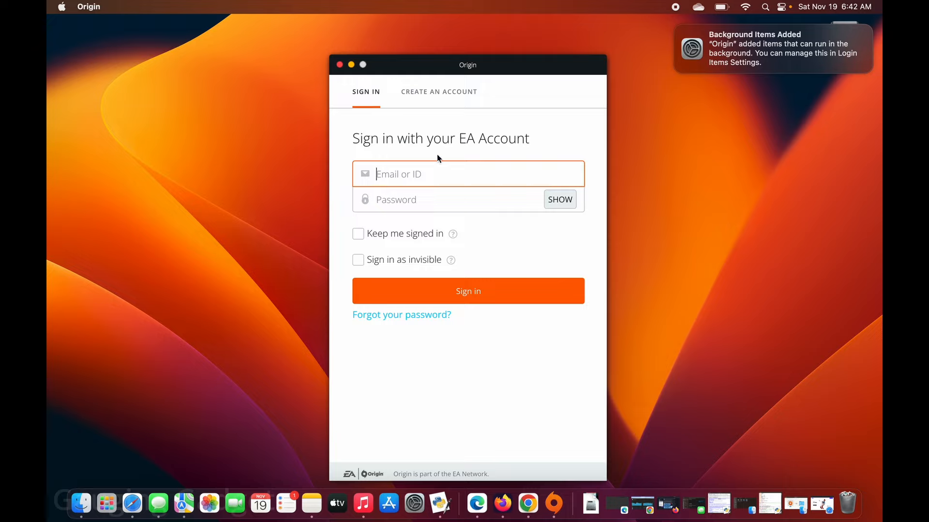
pyautogui.moveTo(443, 99)
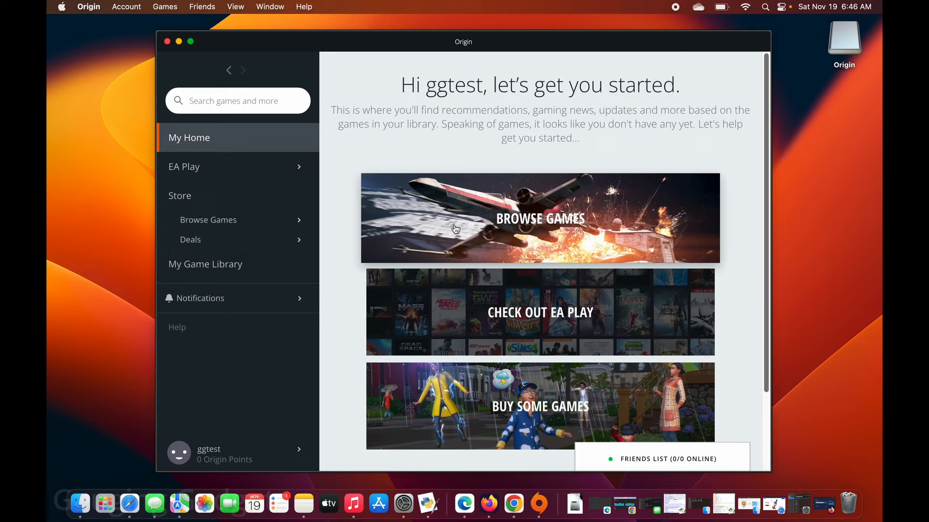
pyautogui.moveTo(246, 142)
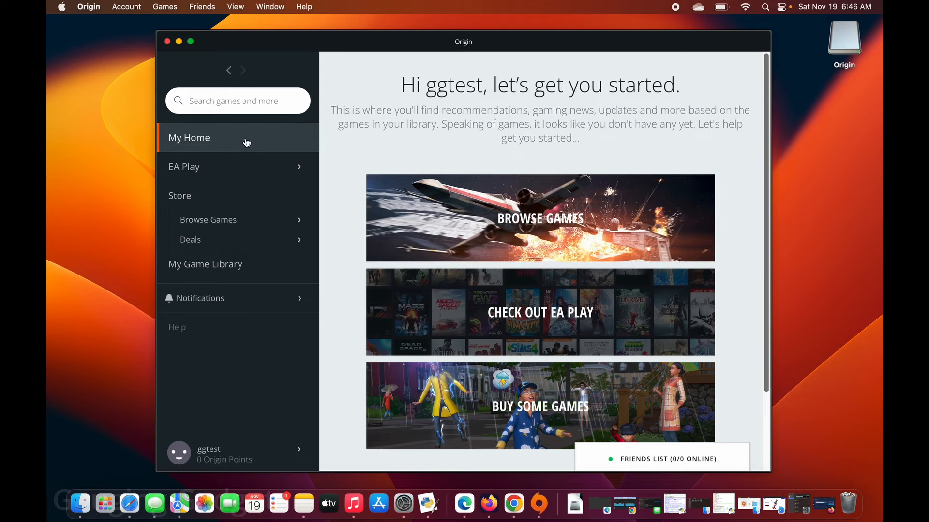
pyautogui.moveTo(193, 201)
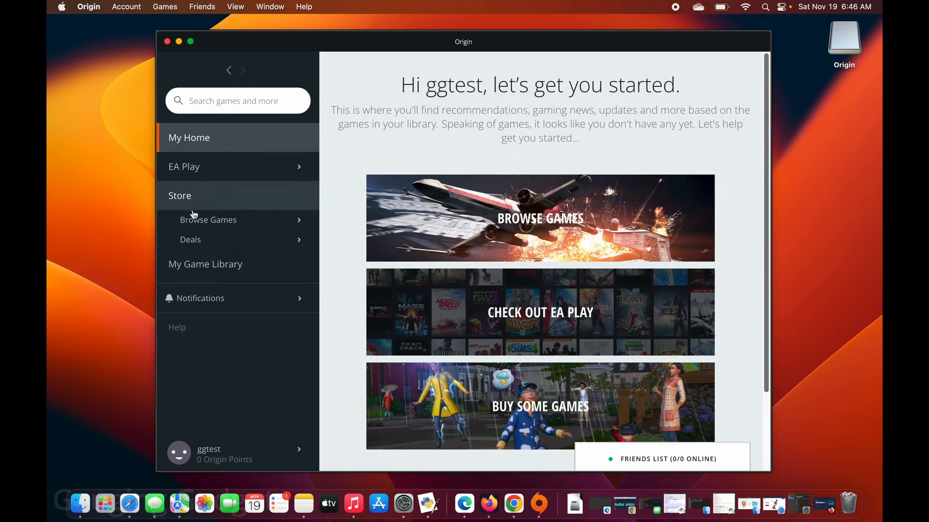
# - Browse the store to The Sims 4 and add it to the game library
pyautogui.click(208, 219)
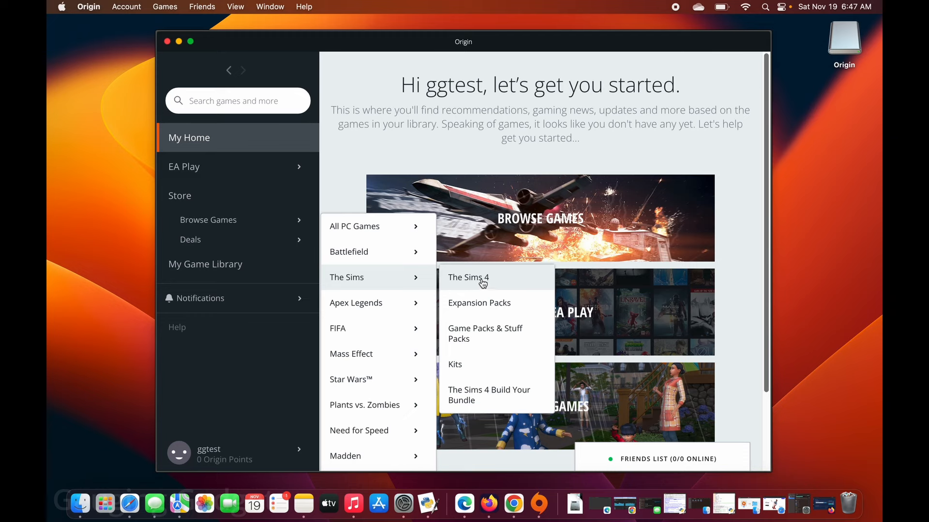
pyautogui.click(468, 277)
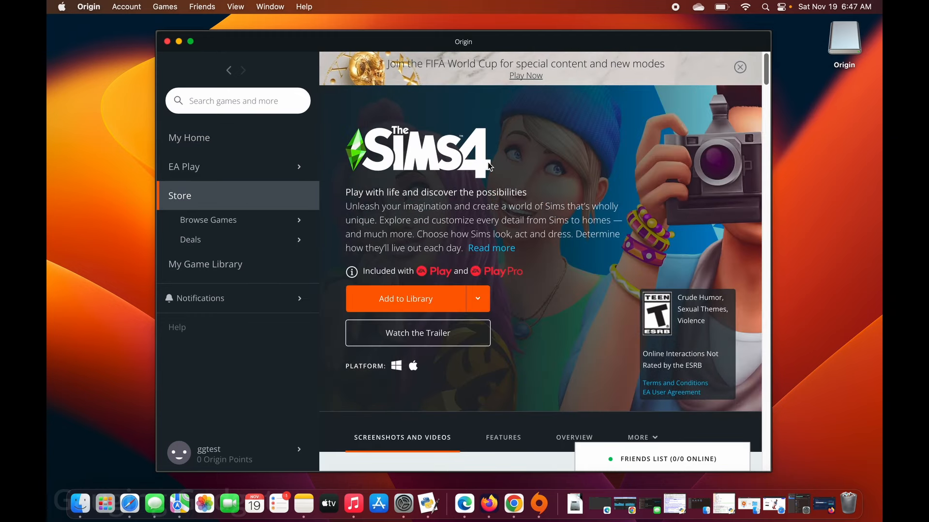
pyautogui.moveTo(468, 307)
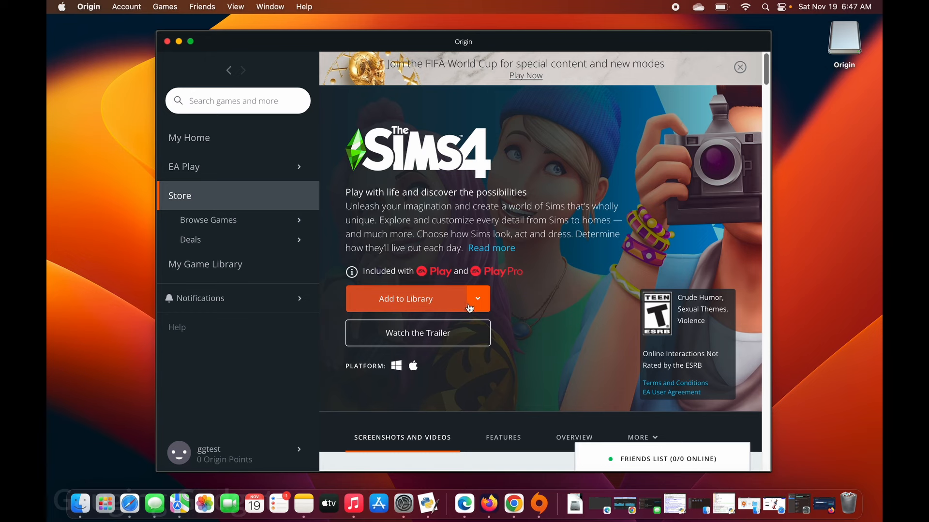
pyautogui.click(406, 298)
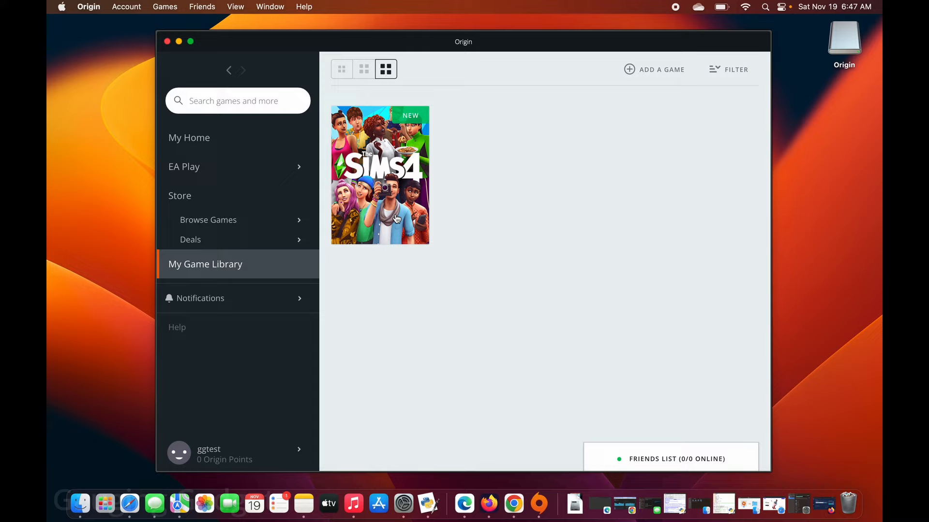
# - Open The Sims 4 game details from the library and start its download
pyautogui.click(200, 298)
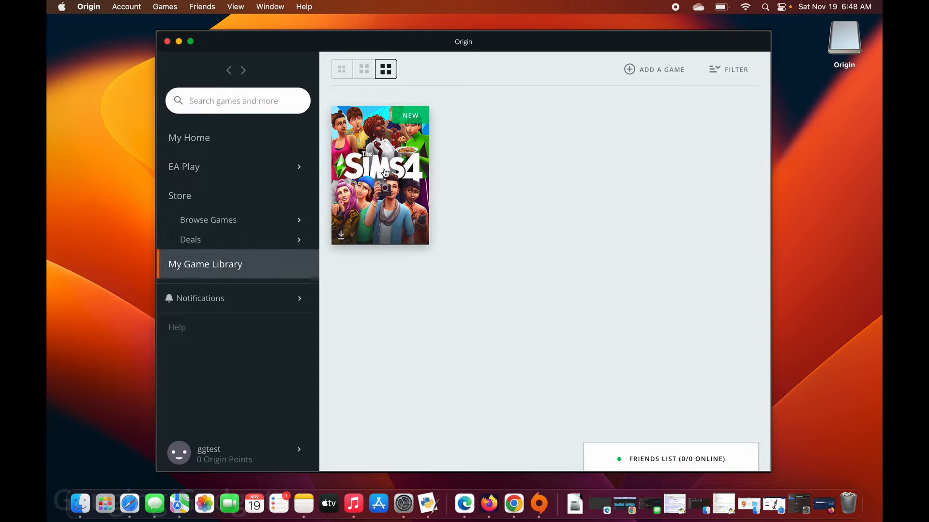
pyautogui.click(380, 175)
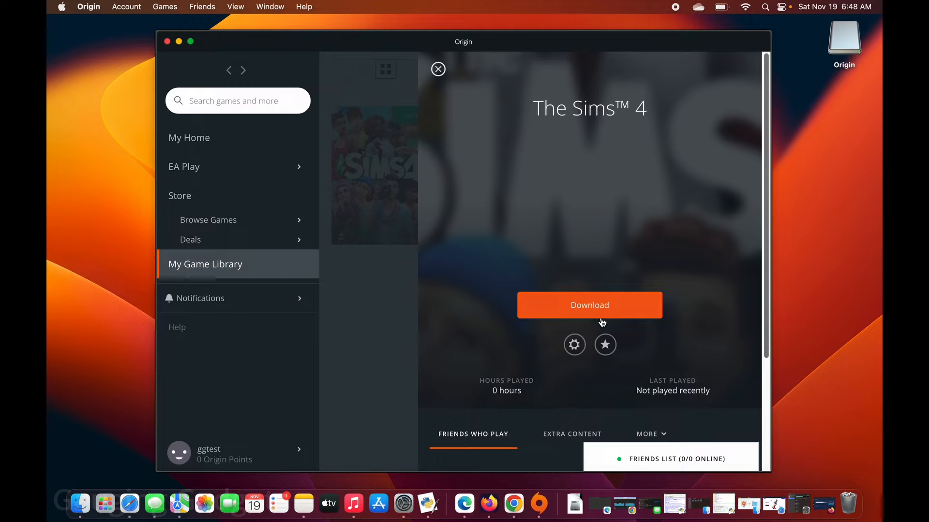
pyautogui.click(589, 306)
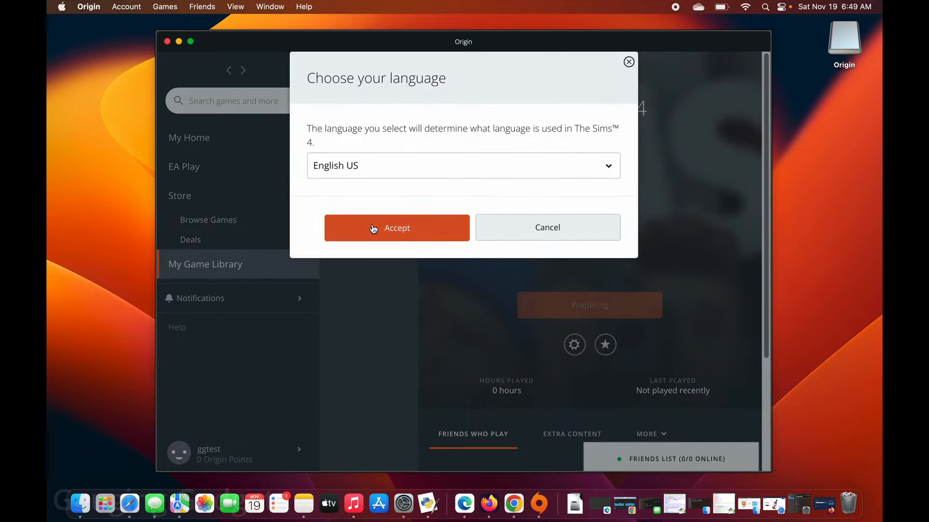
# - Download The Sims 4 in English US at the default location, accepting the license agreements
pyautogui.click(396, 228)
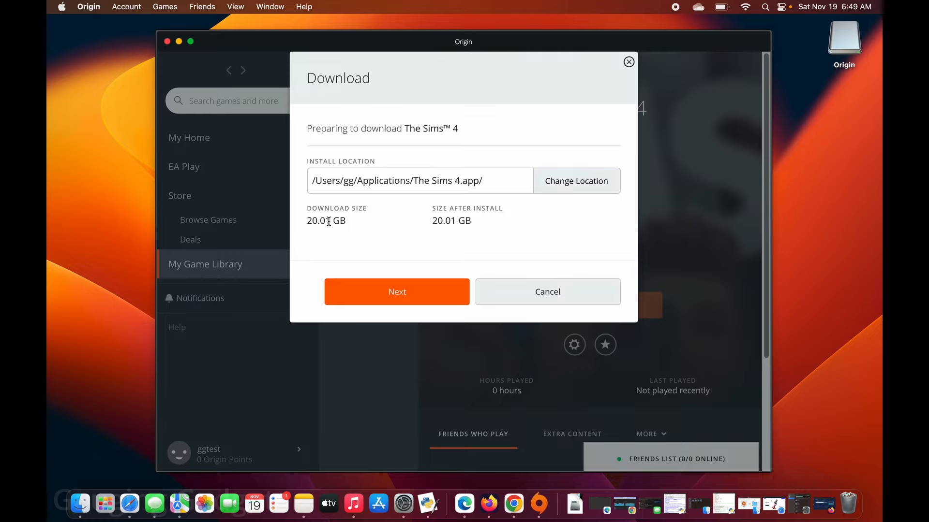
pyautogui.click(397, 291)
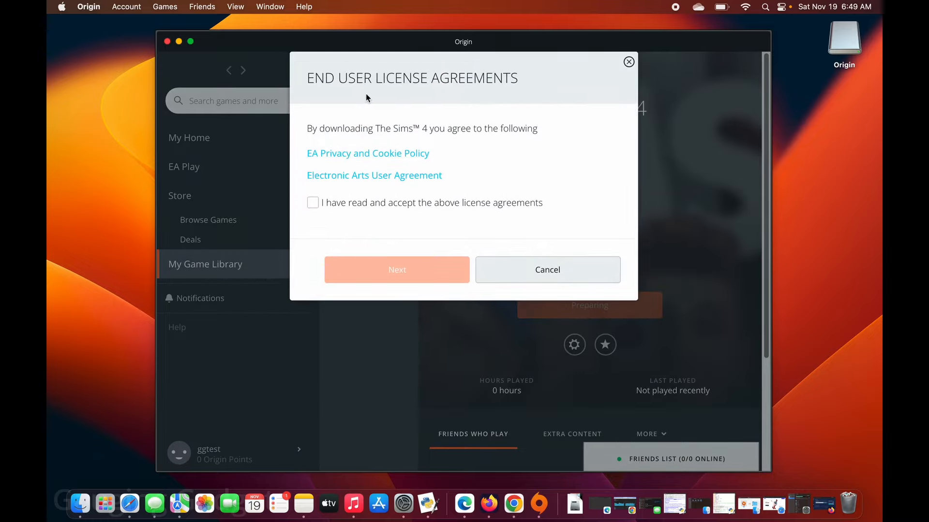
pyautogui.click(313, 202)
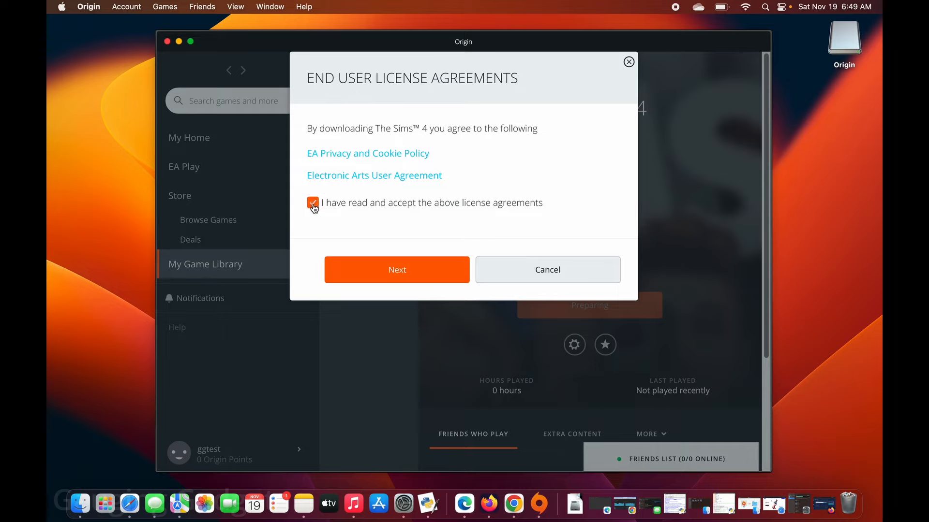
pyautogui.click(397, 270)
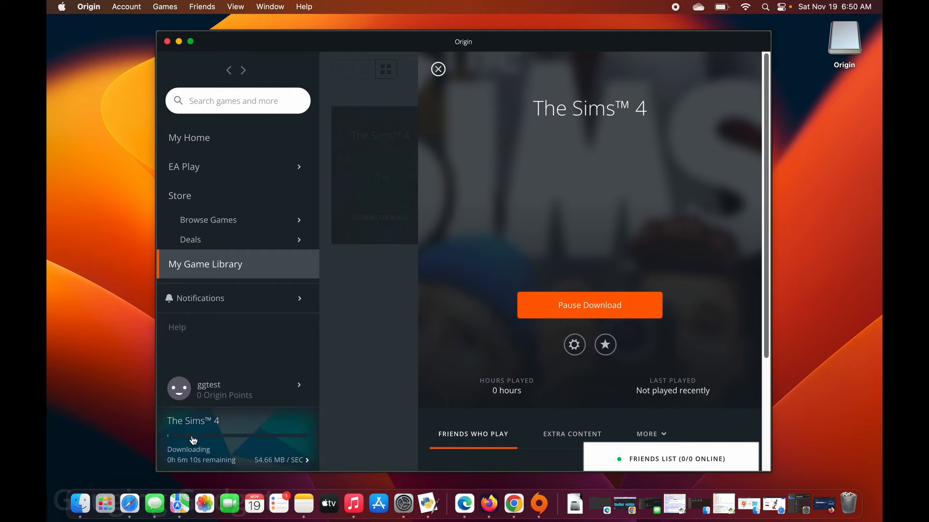
# - Track download progress in My Game Library, then return to My Home once complete
pyautogui.click(189, 138)
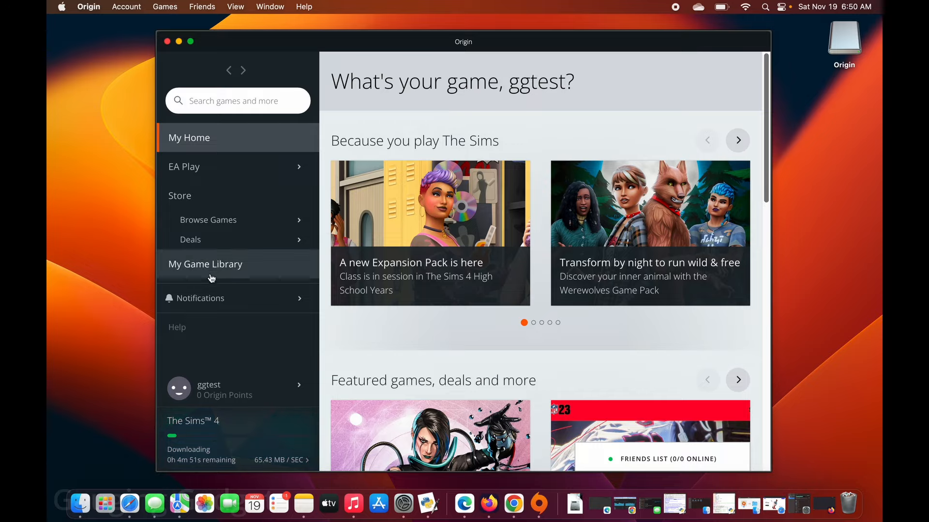
pyautogui.click(205, 264)
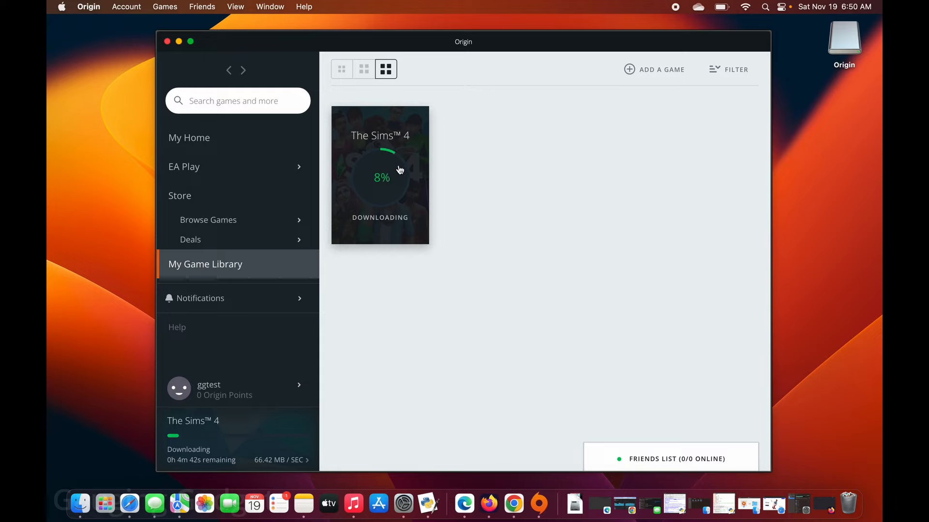
pyautogui.moveTo(375, 183)
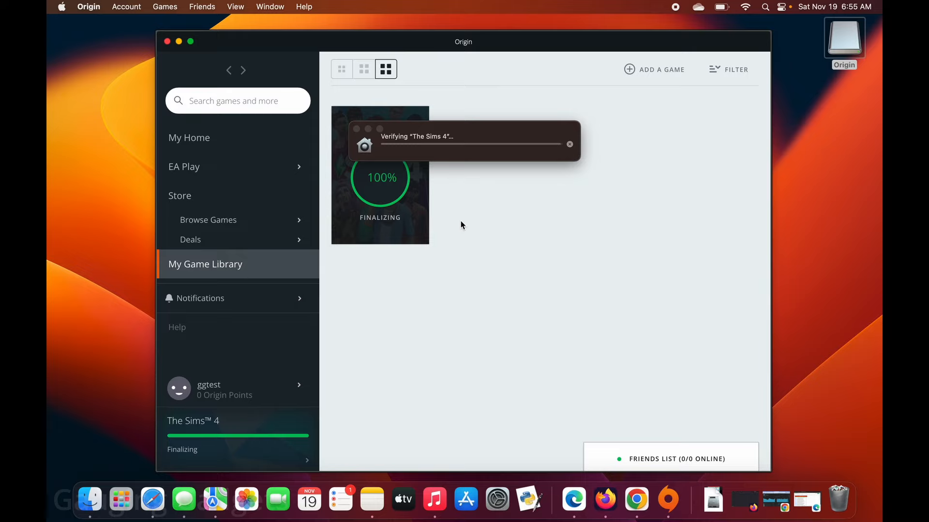
pyautogui.click(190, 137)
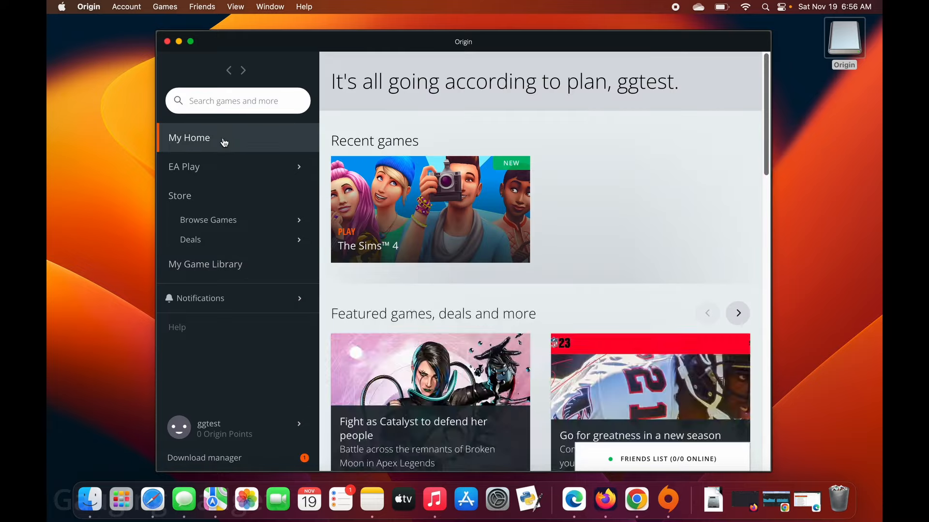
# - Check notifications, open The Sims 4 page from My Game Library, and launch the game
pyautogui.click(737, 313)
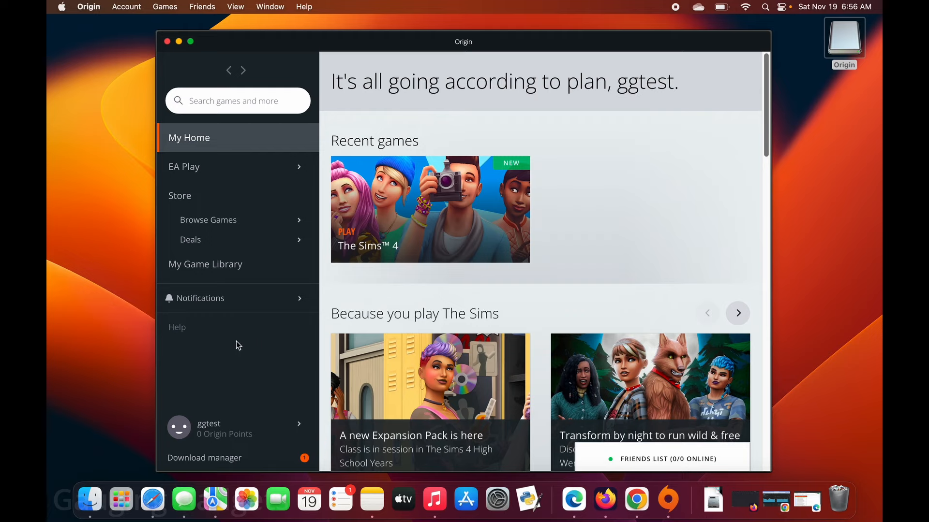
pyautogui.click(200, 298)
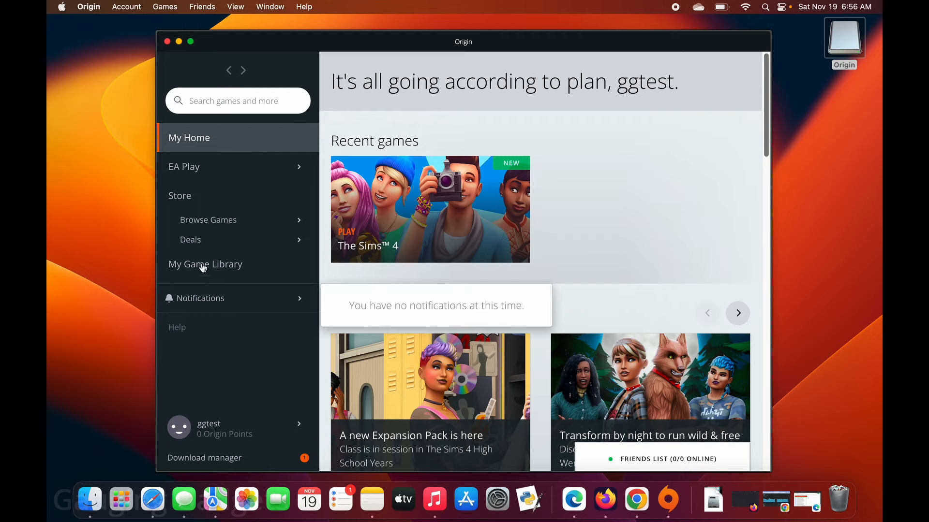
pyautogui.click(205, 264)
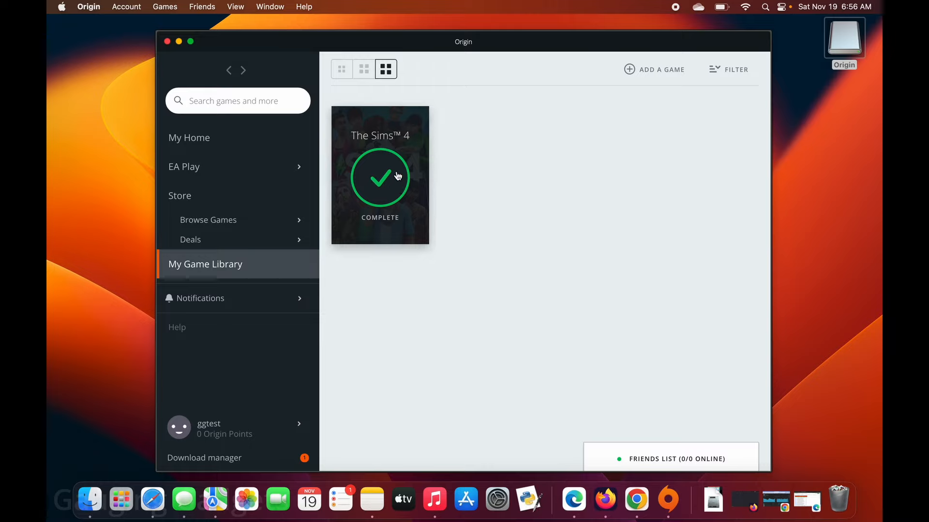
pyautogui.click(380, 175)
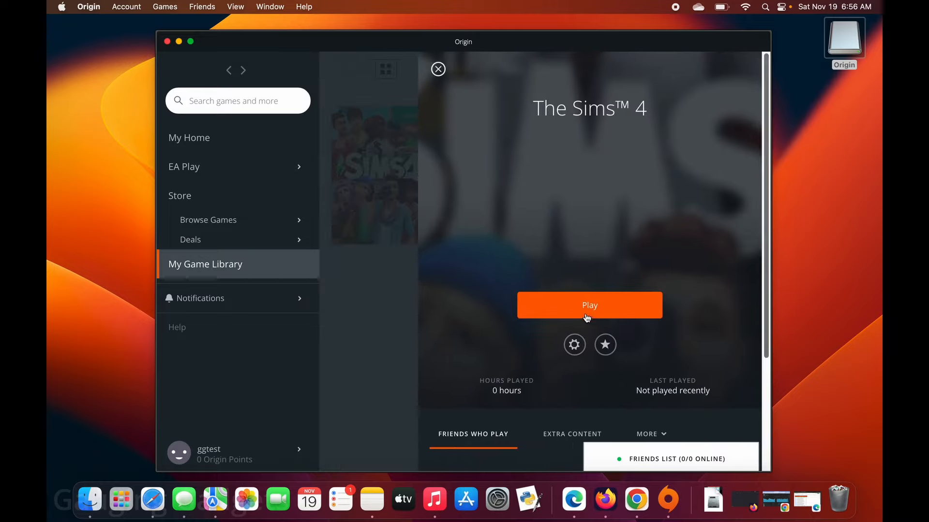
pyautogui.click(588, 305)
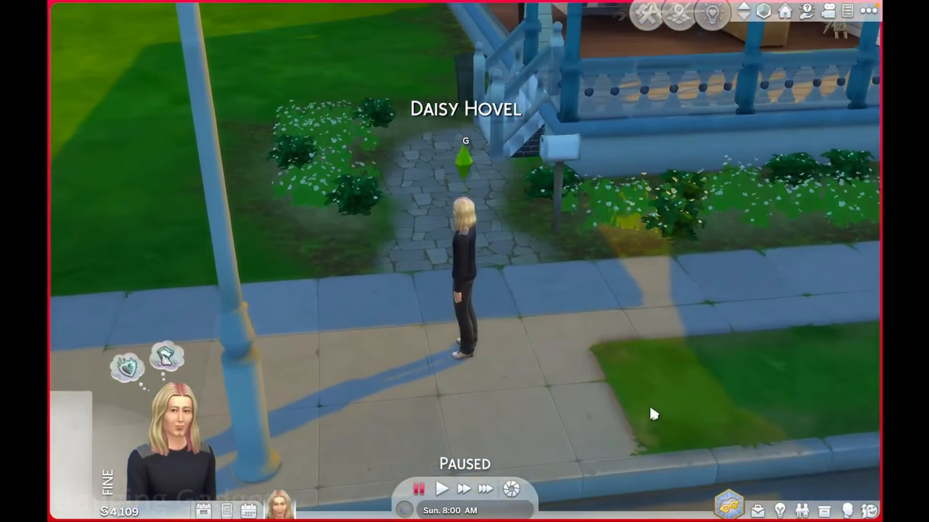
# - Unpause The Sims 4 game clock once the residential lot has loaded
pyautogui.click(442, 489)
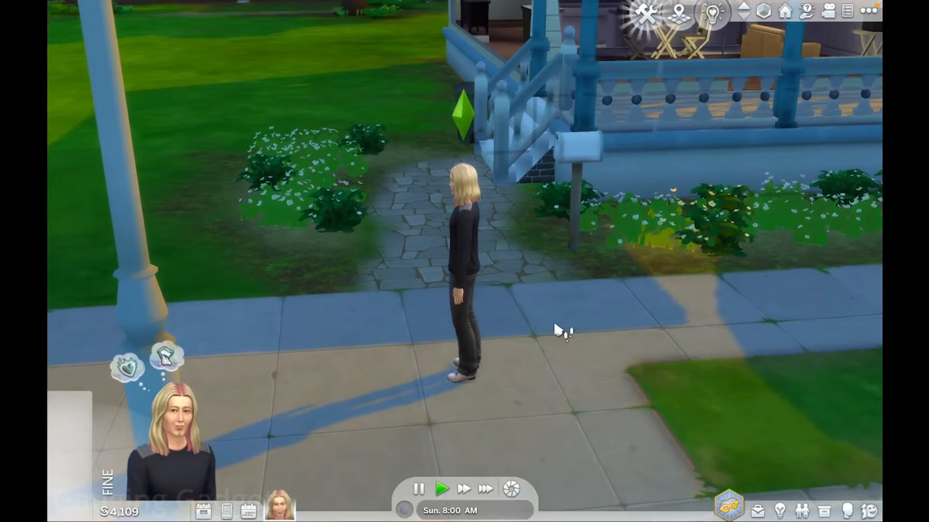